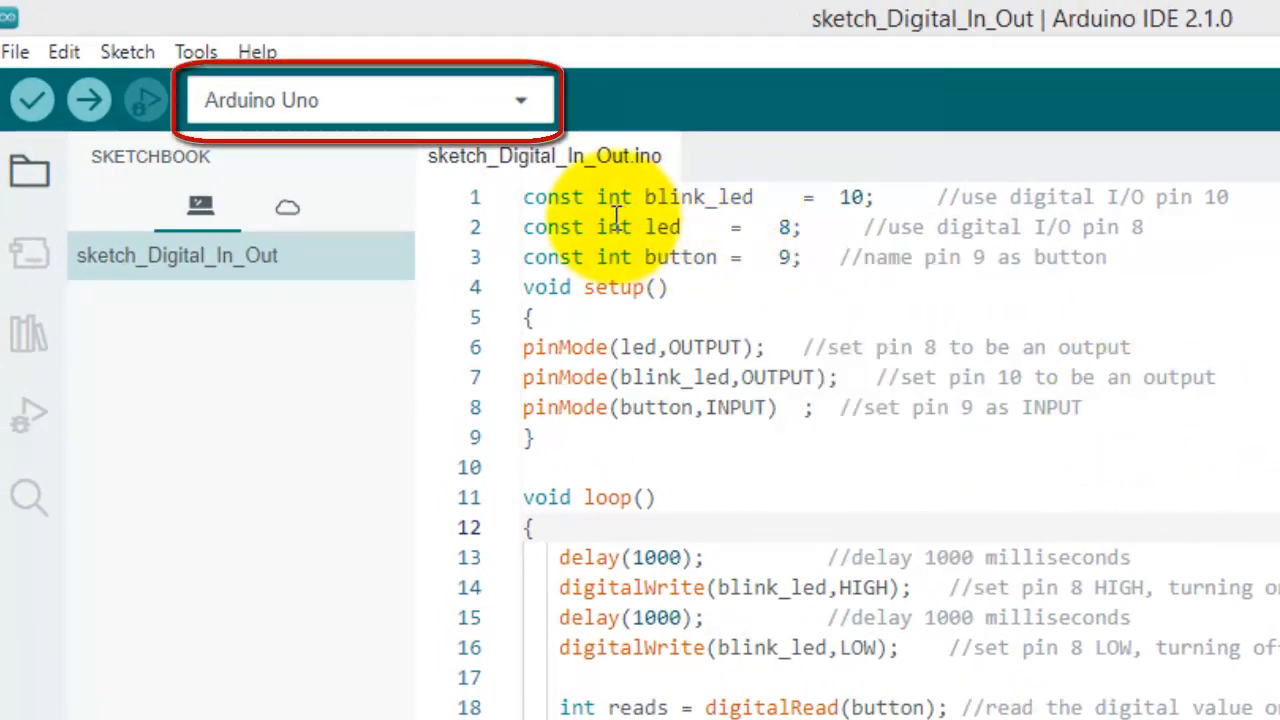
{"action": "mouse_move", "coordinate": [750, 304]}
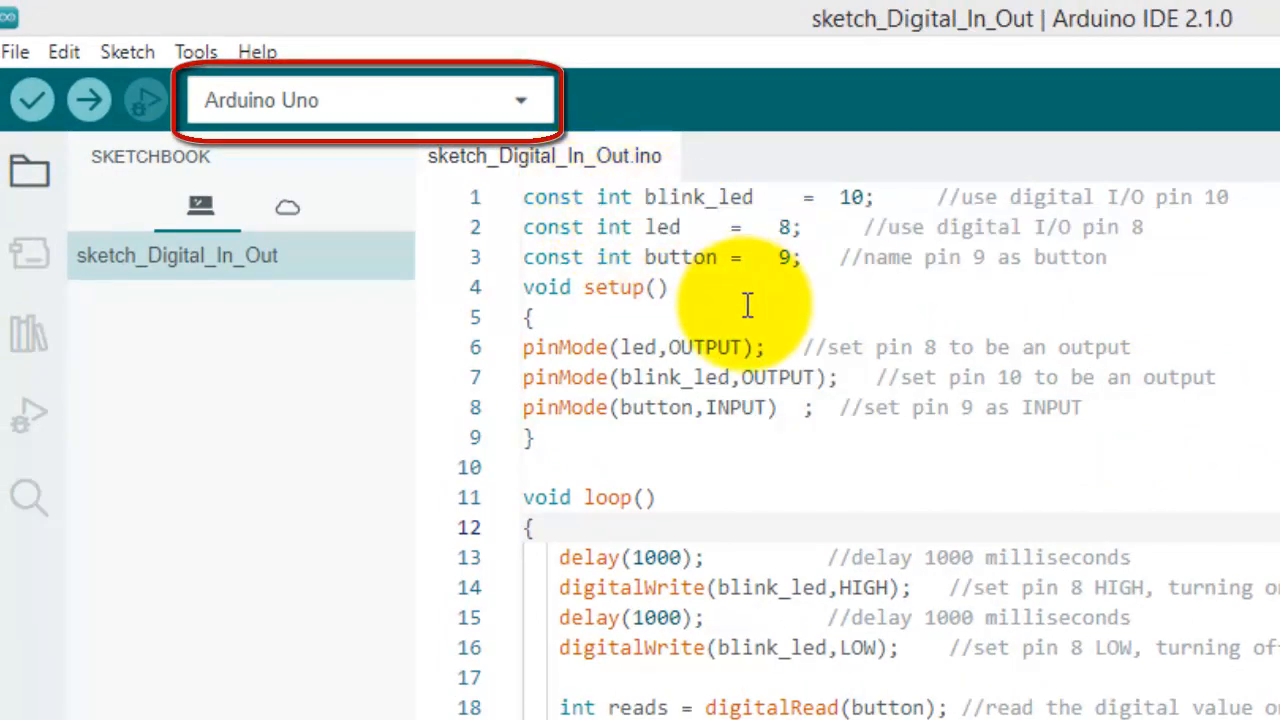
{"action": "mouse_move", "coordinate": [790, 190]}
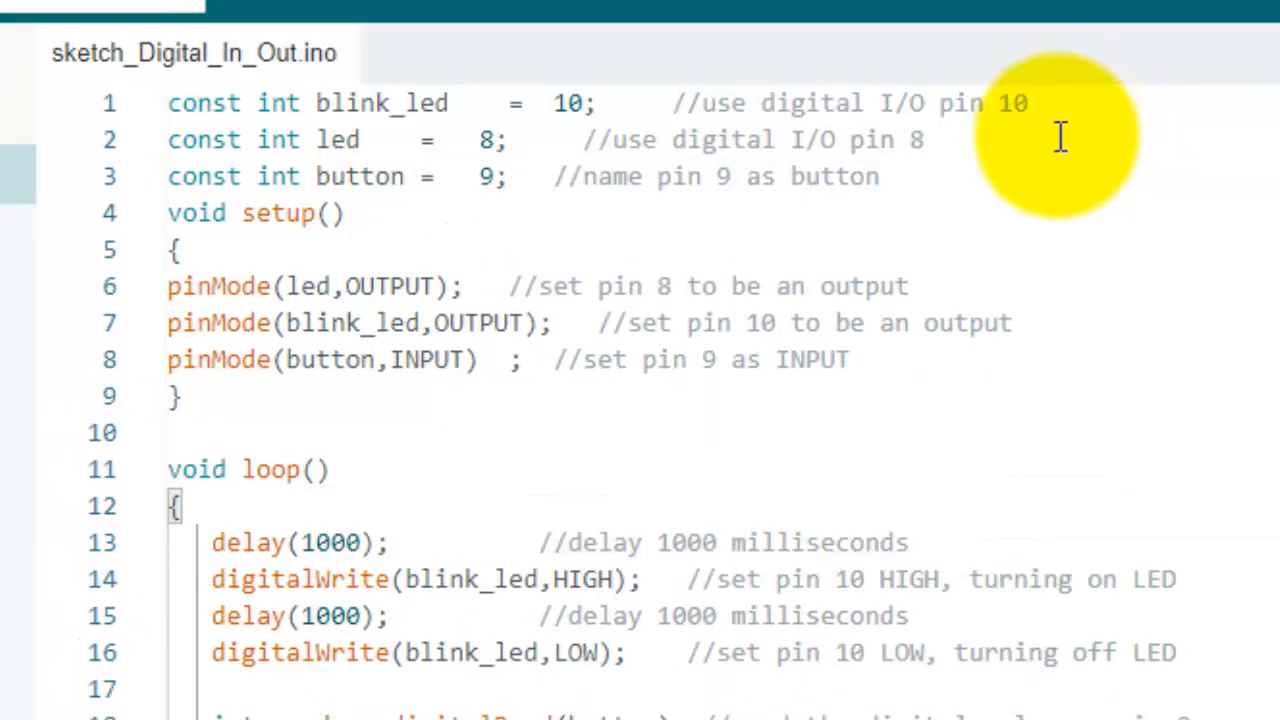
{"action": "mouse_move", "coordinate": [640, 114]}
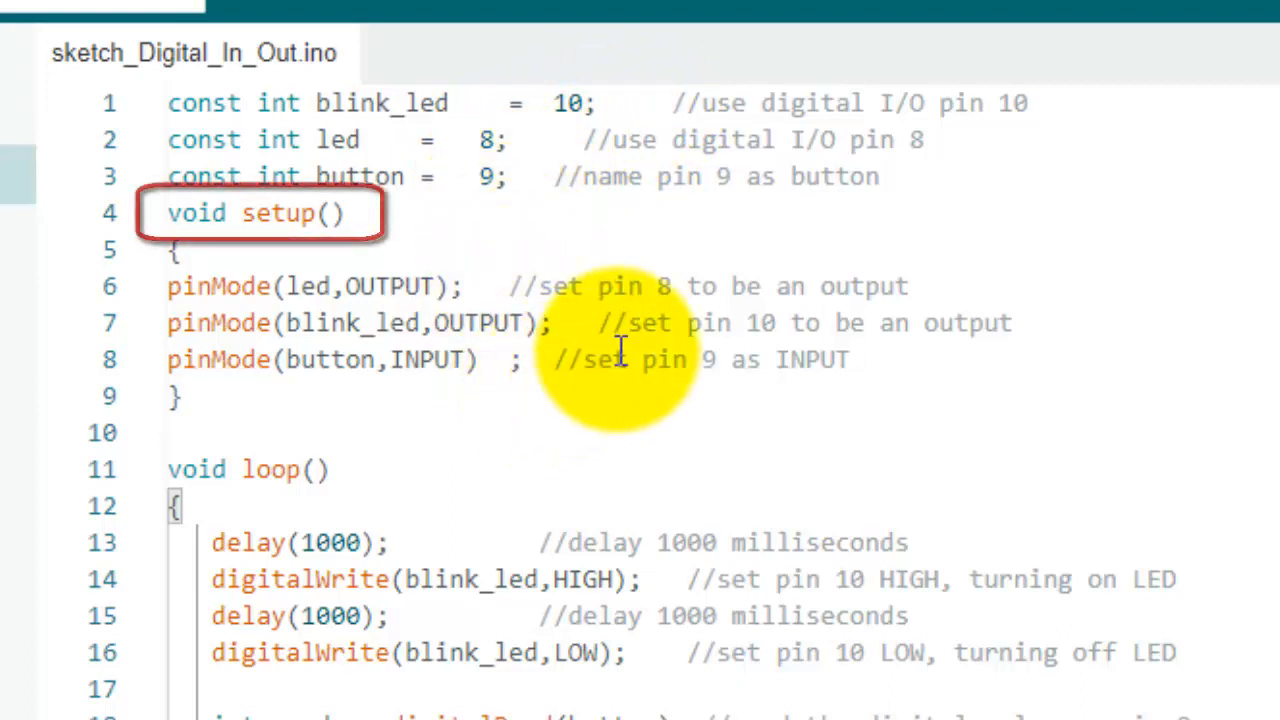
{"action": "mouse_move", "coordinate": [940, 322]}
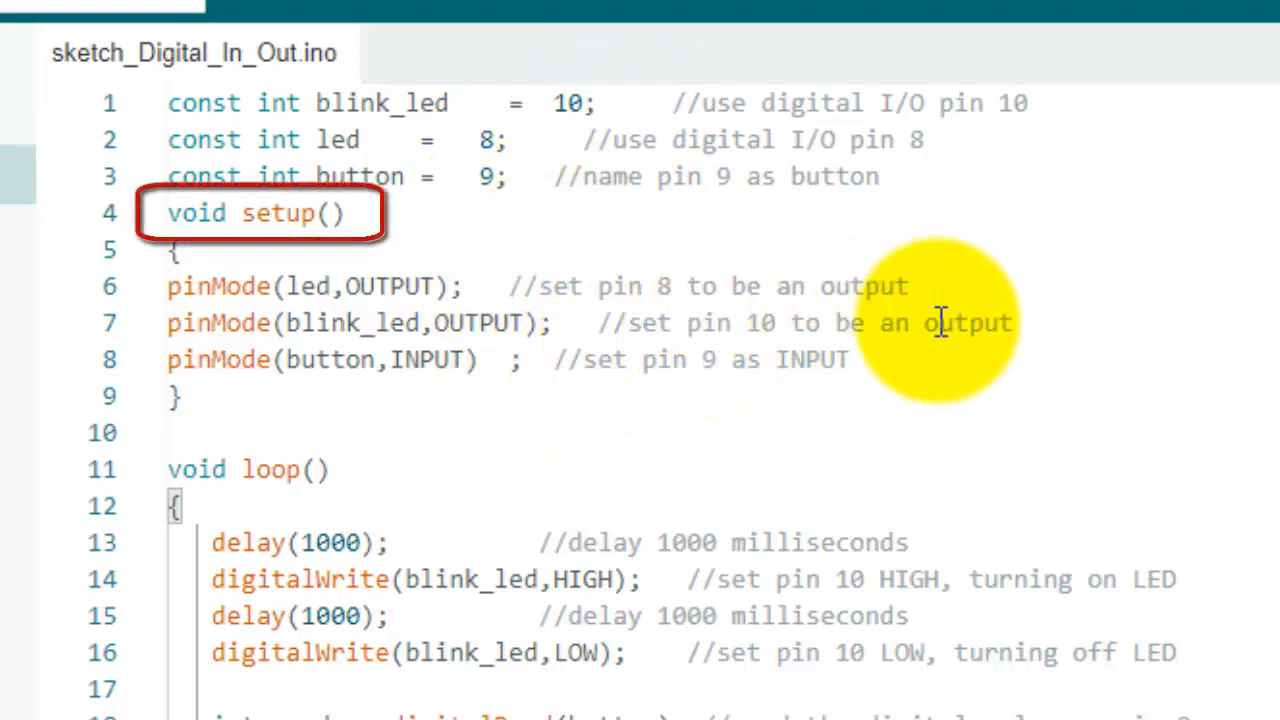
{"action": "mouse_move", "coordinate": [1100, 340]}
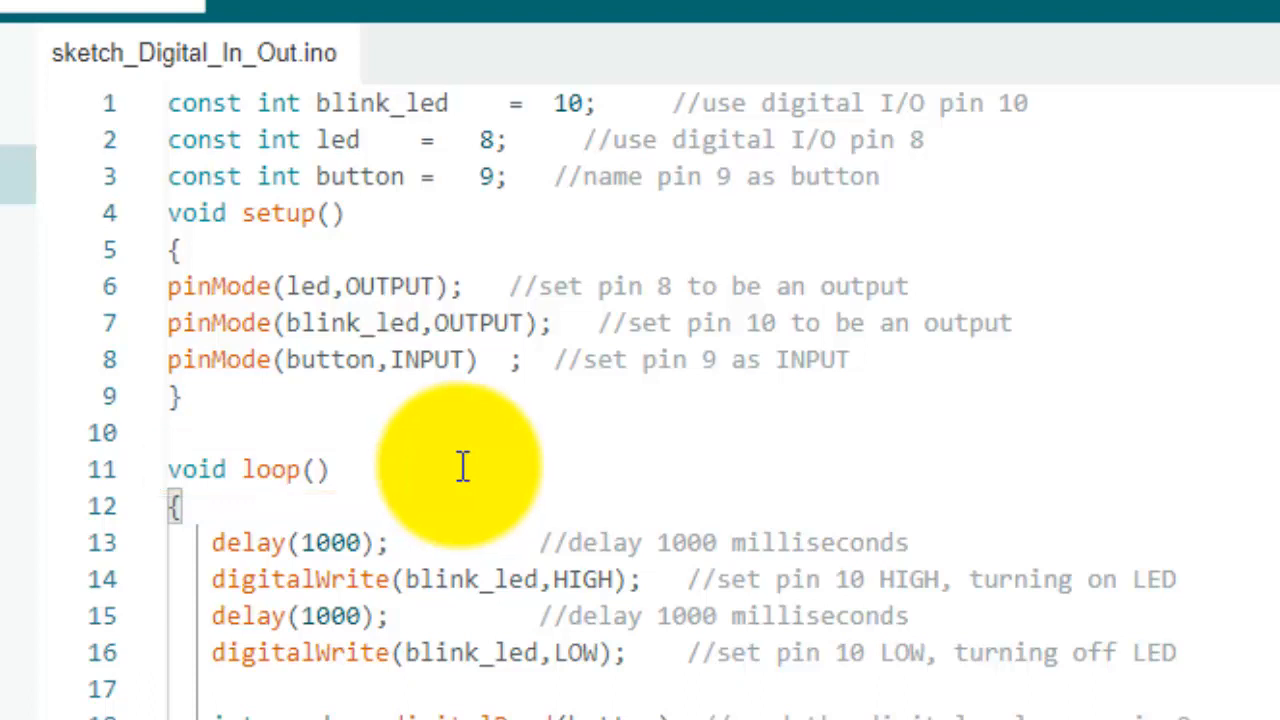
Step: Scroll through the sketch to review the digitalRead(button) if/else logic before switching to Proteus
{"action": "scroll", "scroll_direction": "down", "scroll_amount": 3}
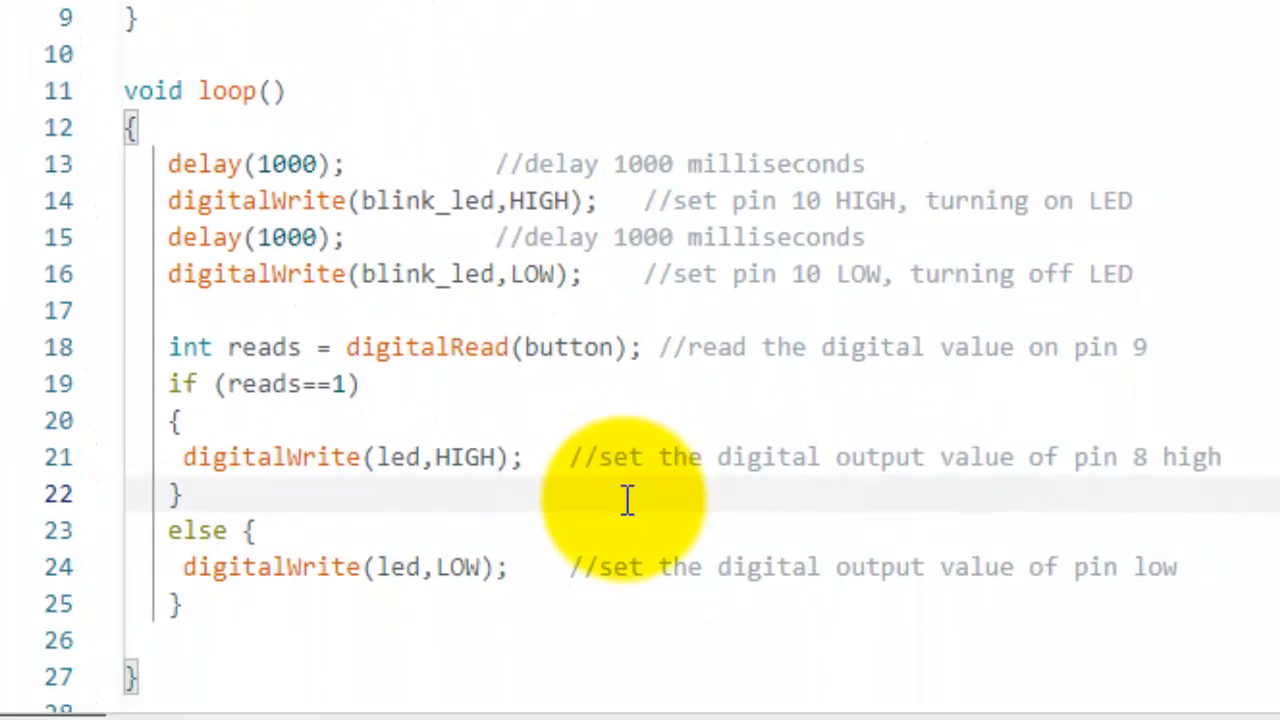
{"action": "mouse_move", "coordinate": [1170, 378]}
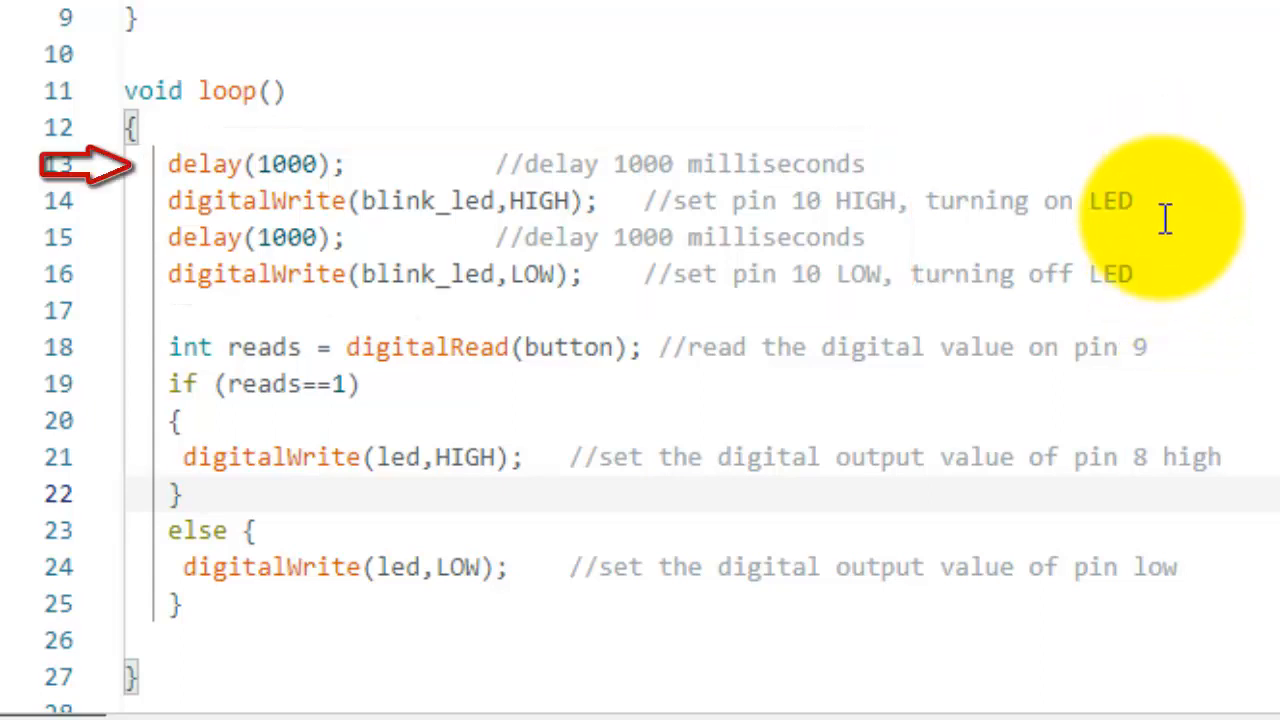
{"action": "mouse_move", "coordinate": [950, 162]}
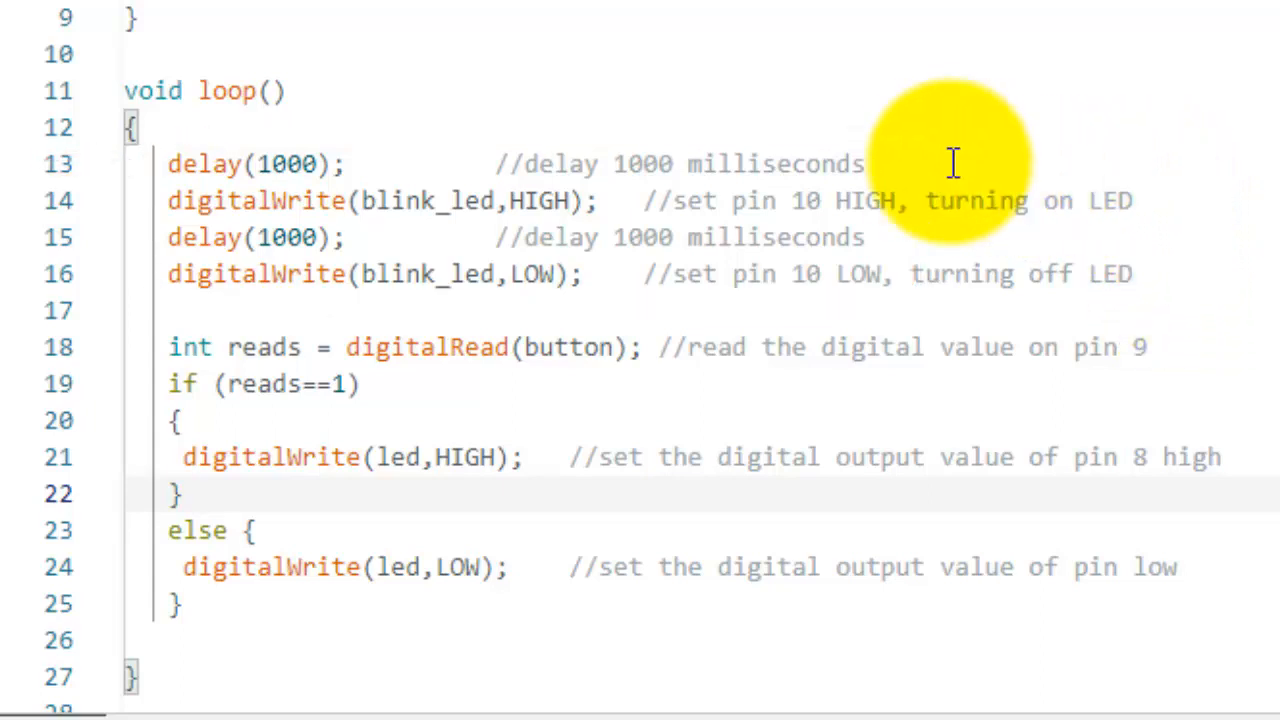
{"action": "mouse_move", "coordinate": [876, 160]}
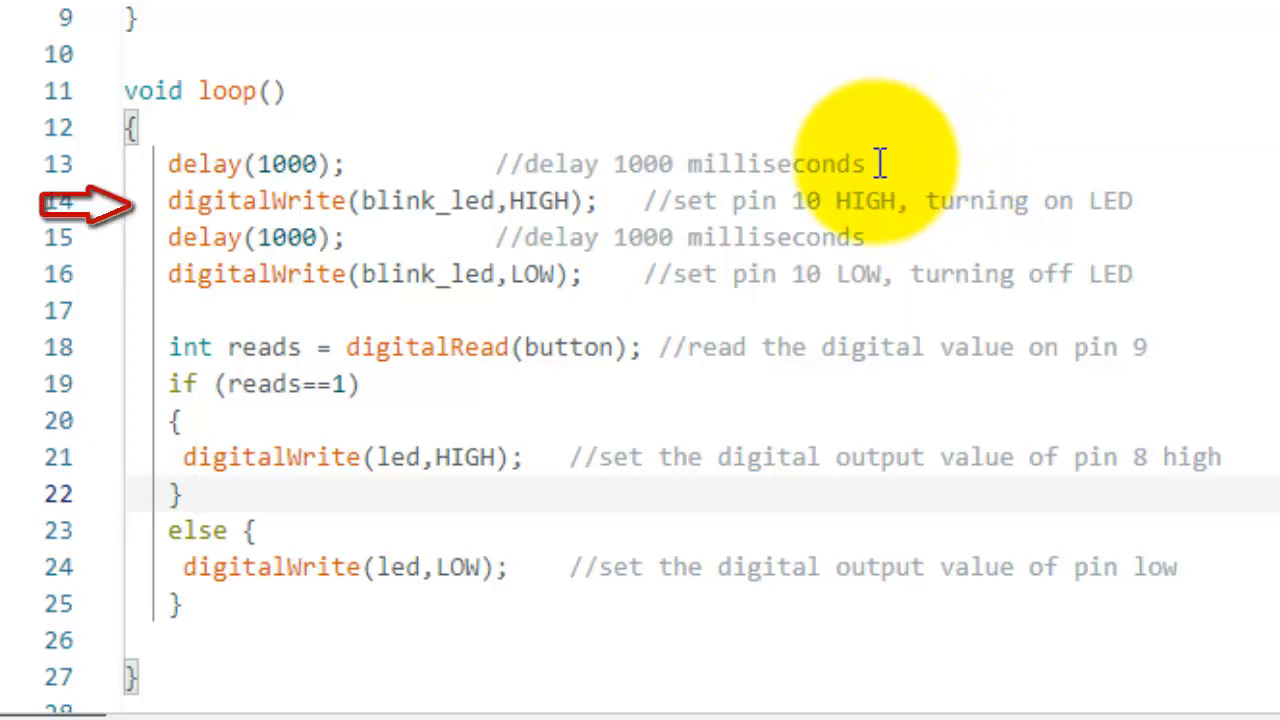
{"action": "mouse_move", "coordinate": [900, 200]}
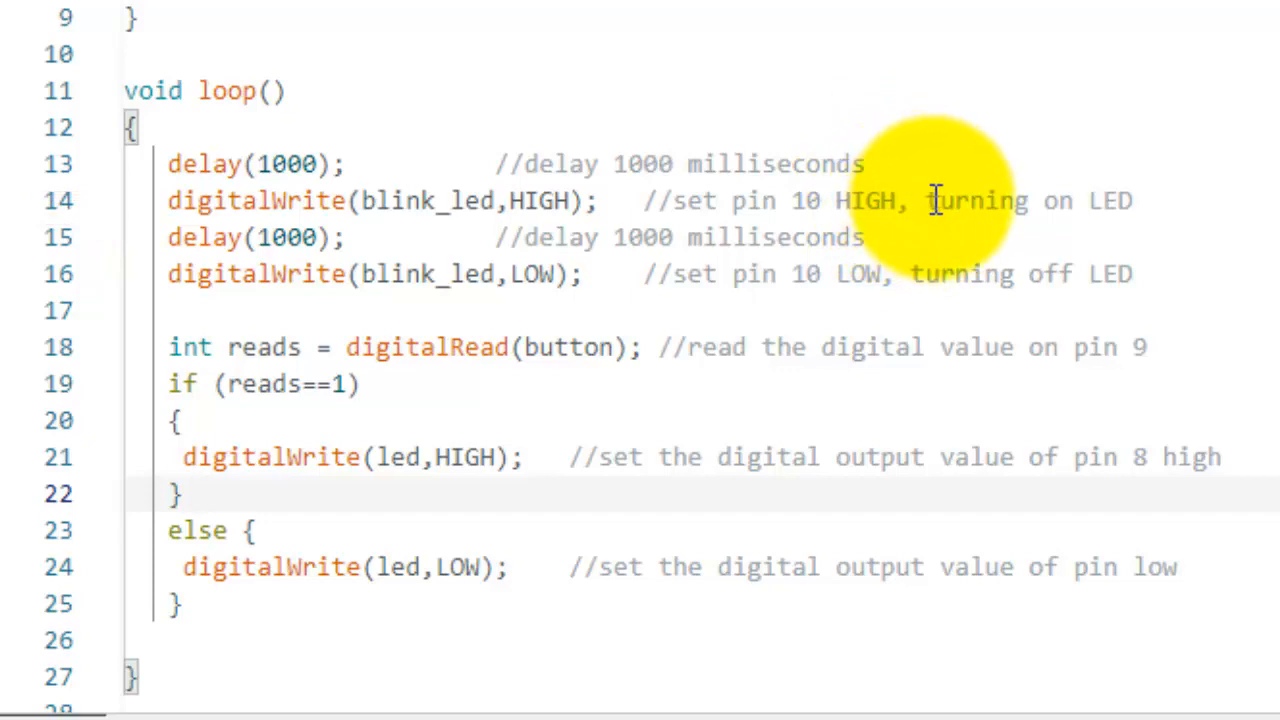
{"action": "mouse_move", "coordinate": [956, 200]}
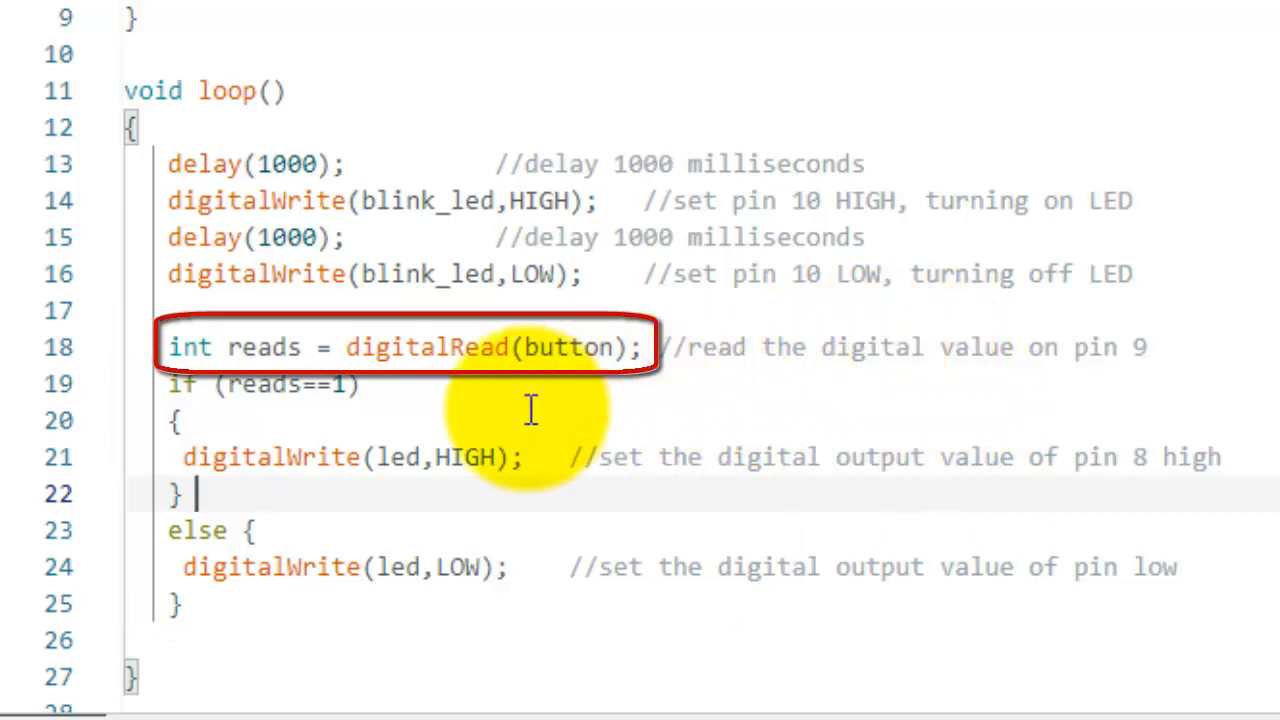
{"action": "mouse_move", "coordinate": [720, 350]}
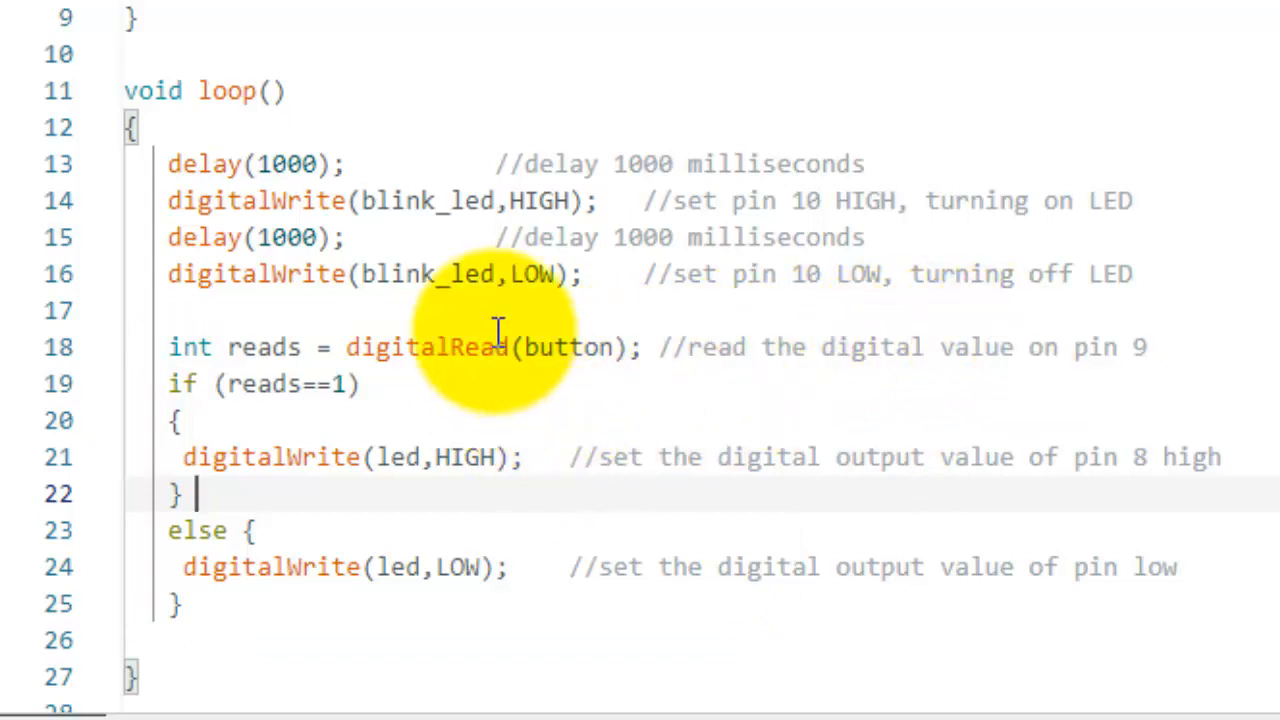
{"action": "mouse_move", "coordinate": [570, 348]}
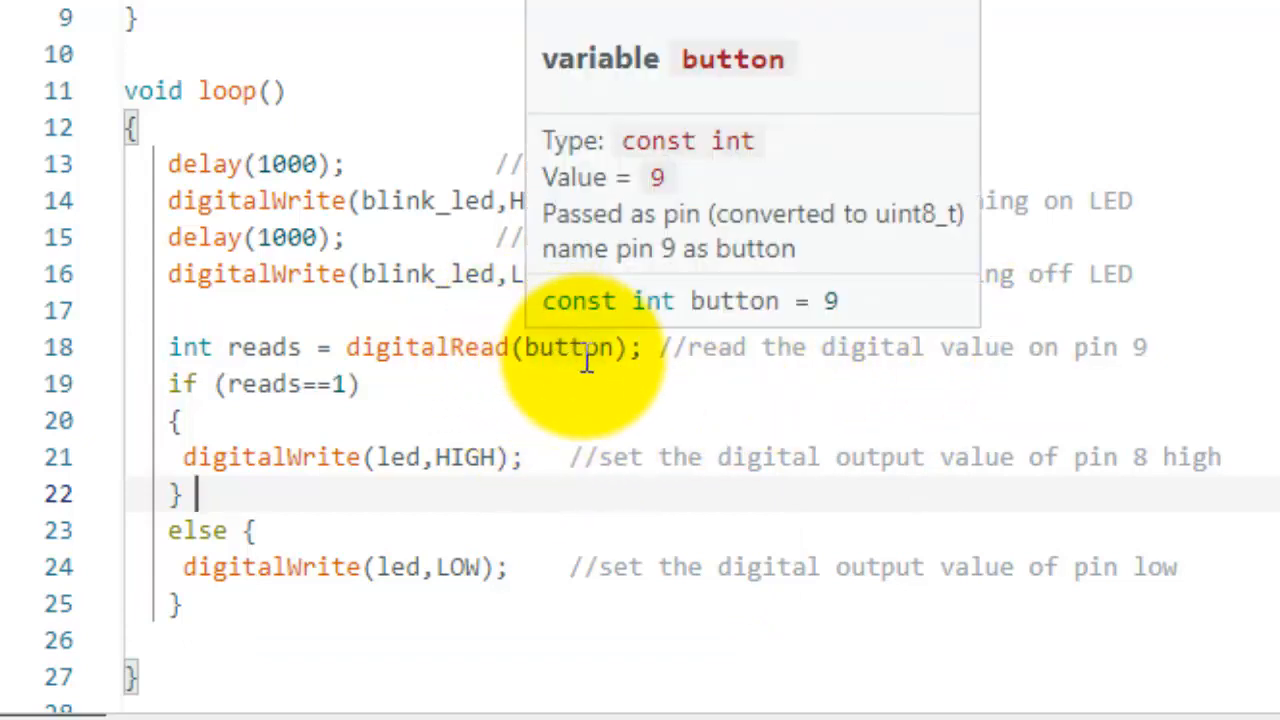
{"action": "mouse_move", "coordinate": [688, 370]}
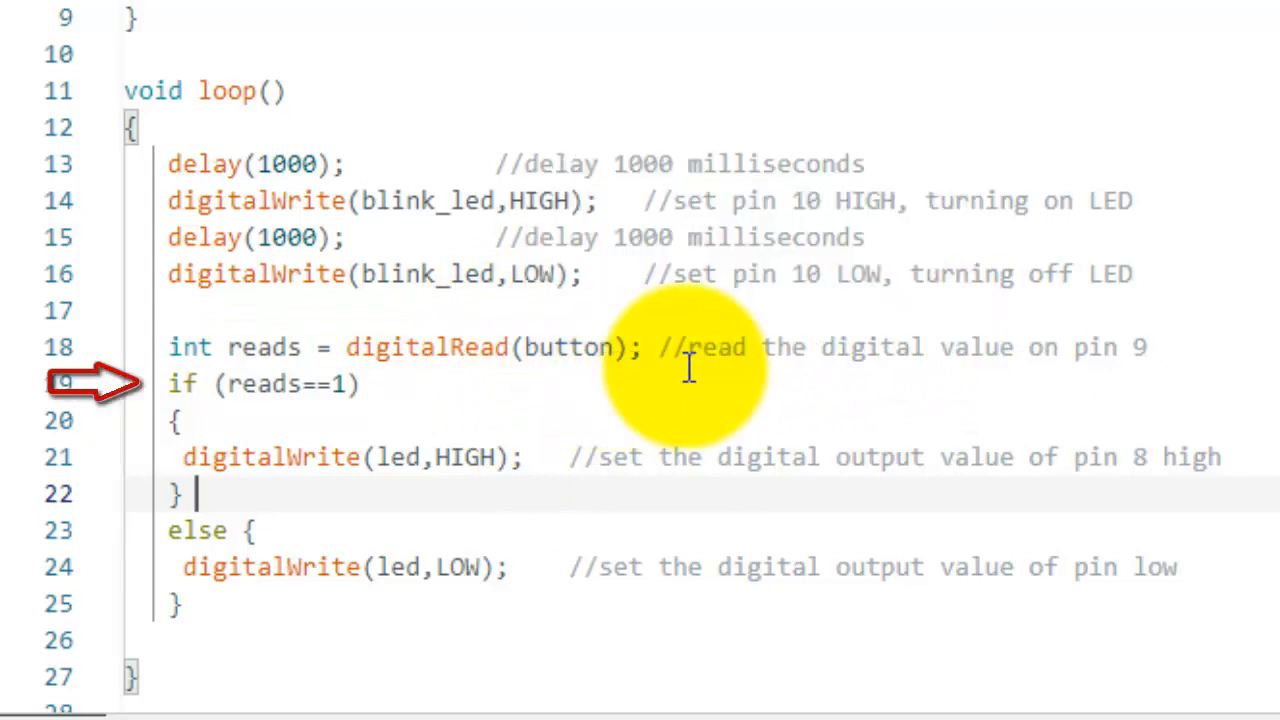
{"action": "mouse_move", "coordinate": [410, 404]}
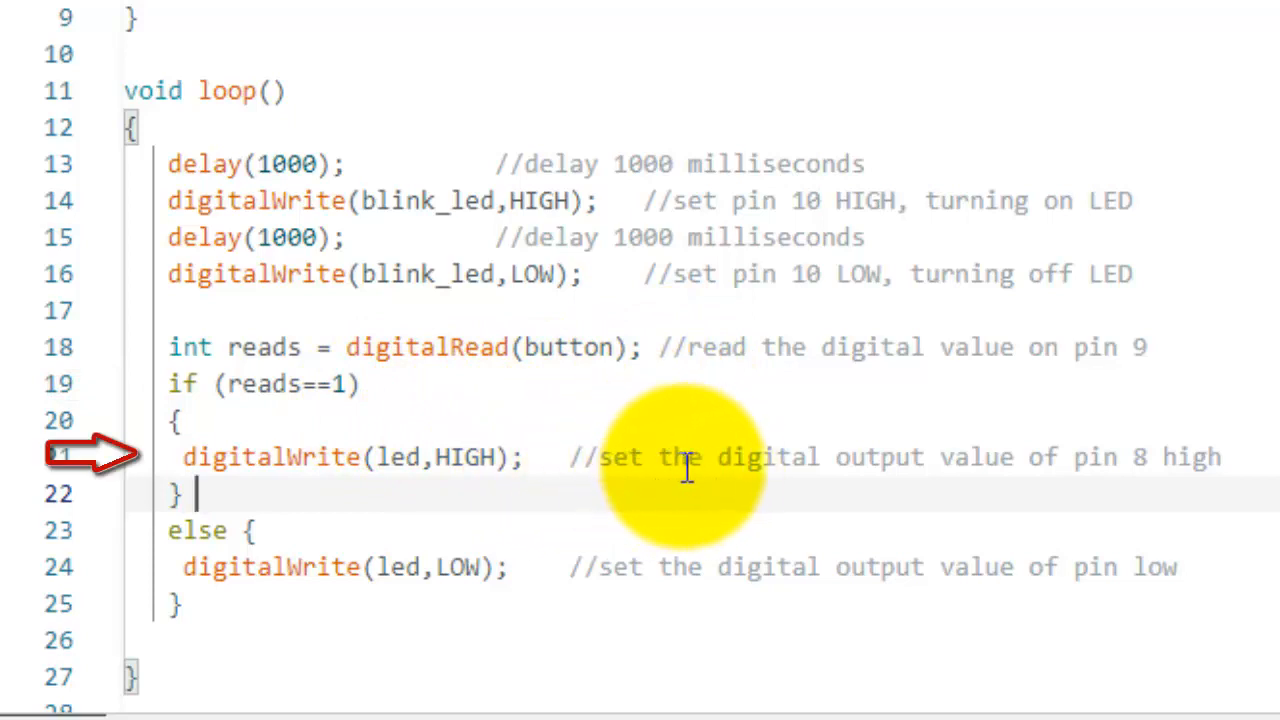
{"action": "mouse_move", "coordinate": [544, 414]}
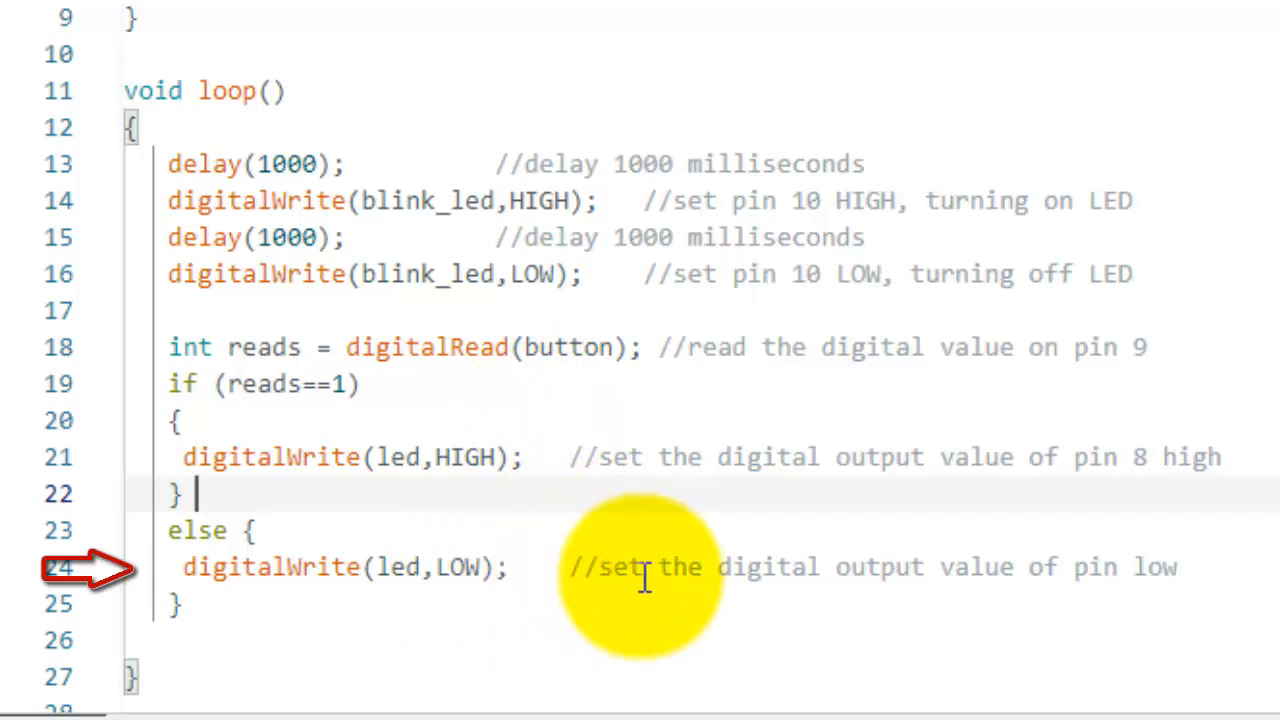
{"action": "mouse_move", "coordinate": [658, 668]}
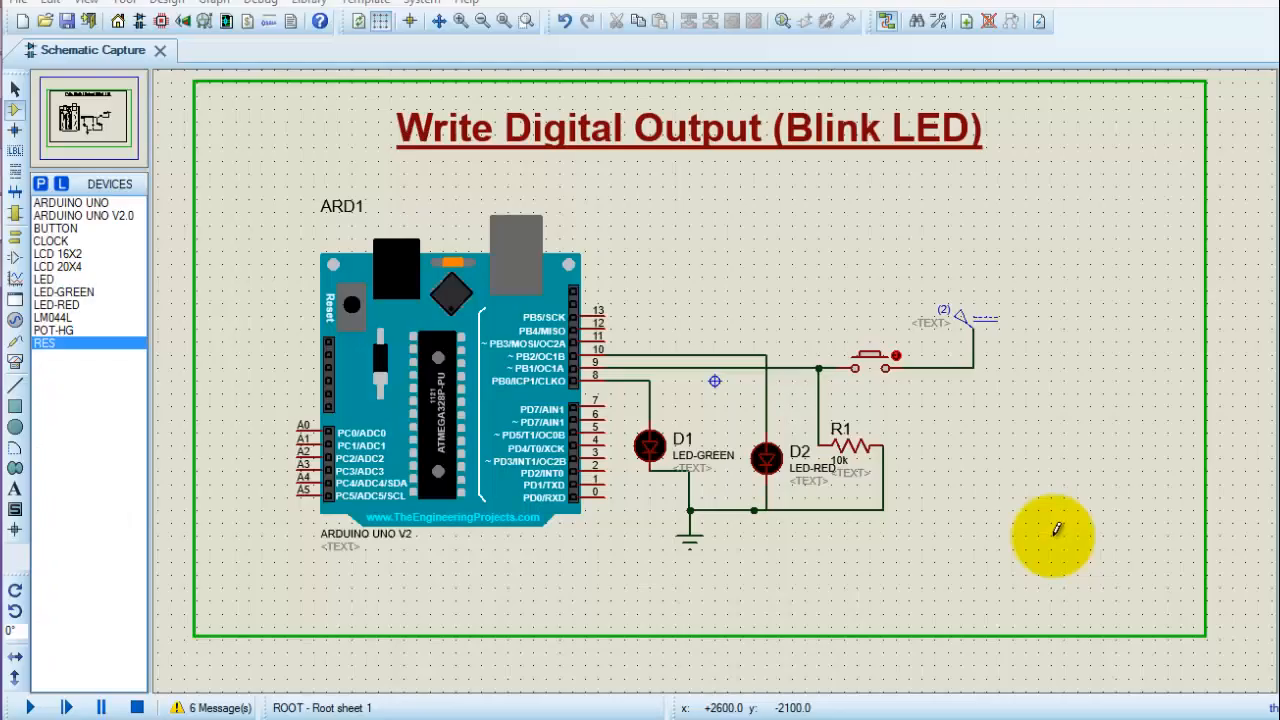
{"action": "mouse_move", "coordinate": [904, 424]}
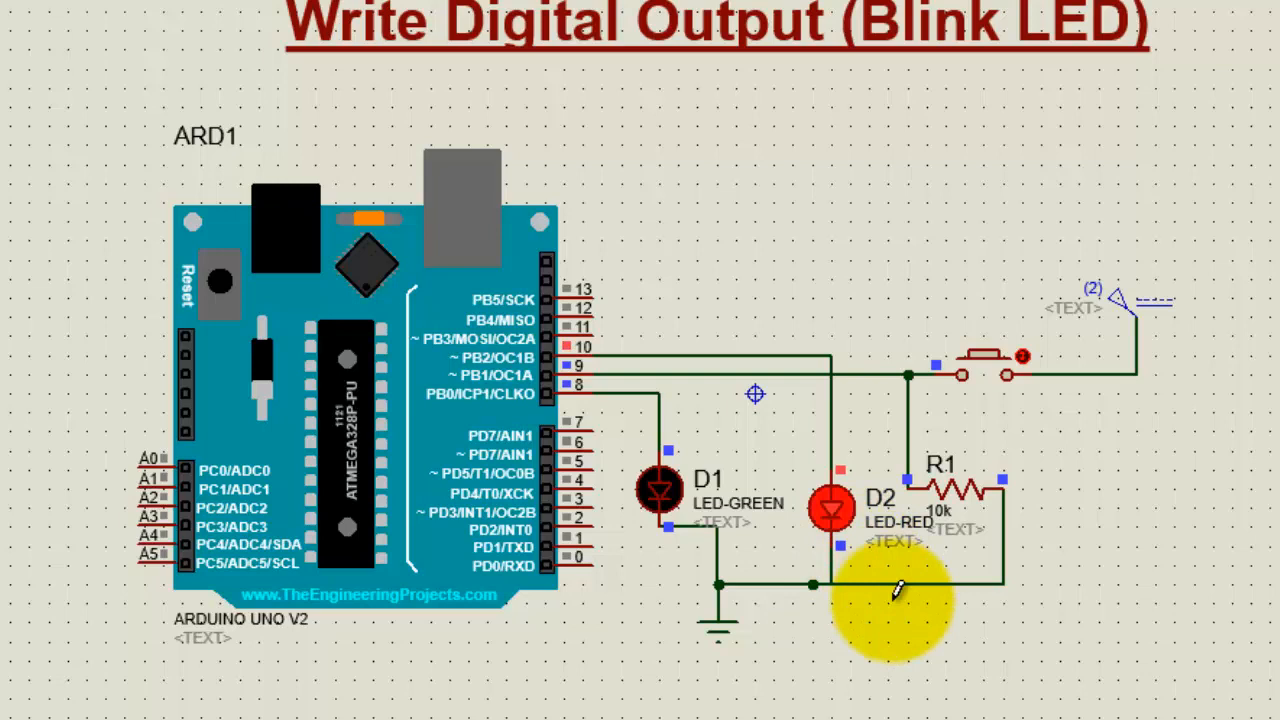
{"action": "mouse_move", "coordinate": [1000, 378]}
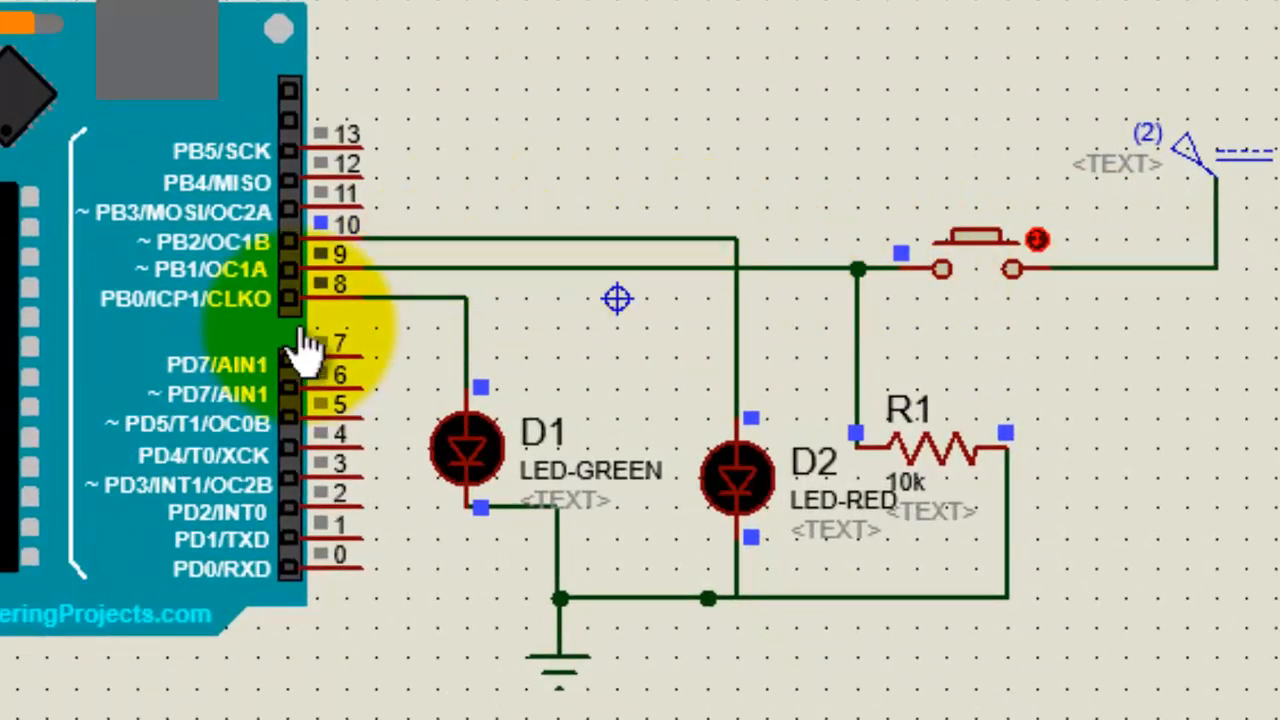
{"action": "mouse_move", "coordinate": [320, 264]}
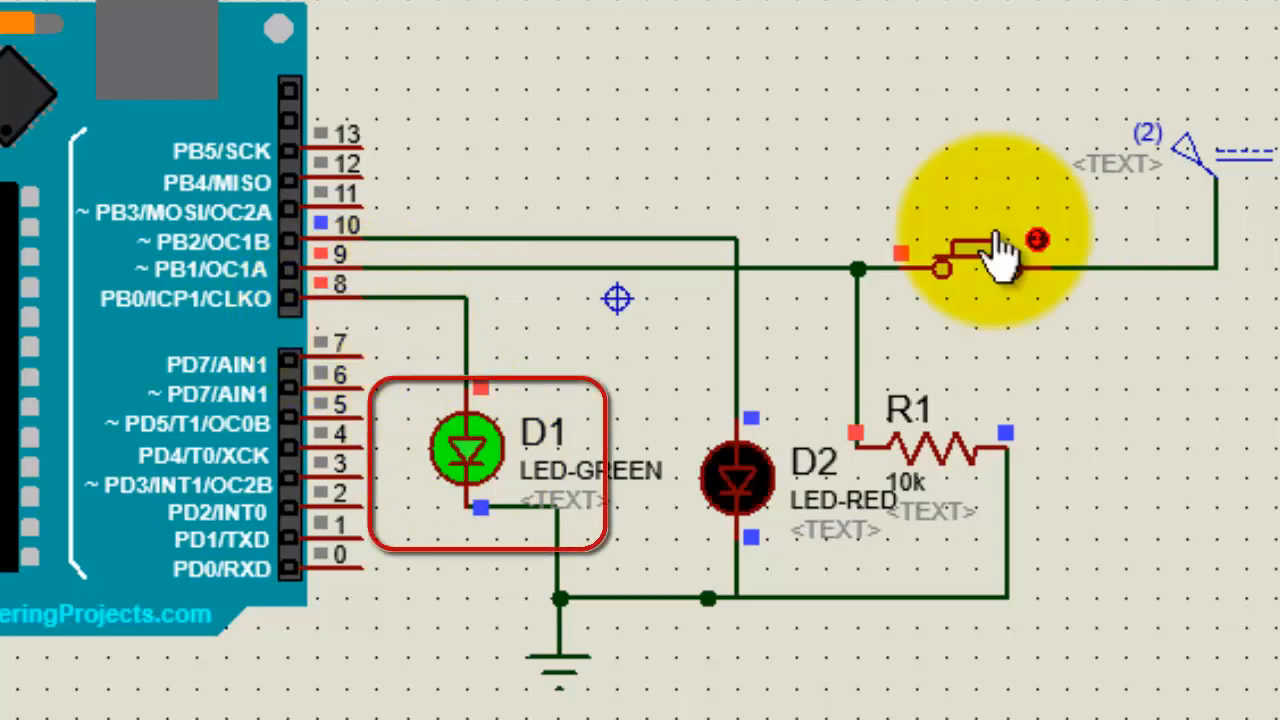
Step: Run the simulation and hold the push button so the green LED lights while the red LED blinks
{"action": "left_click", "coordinate": [990, 260]}
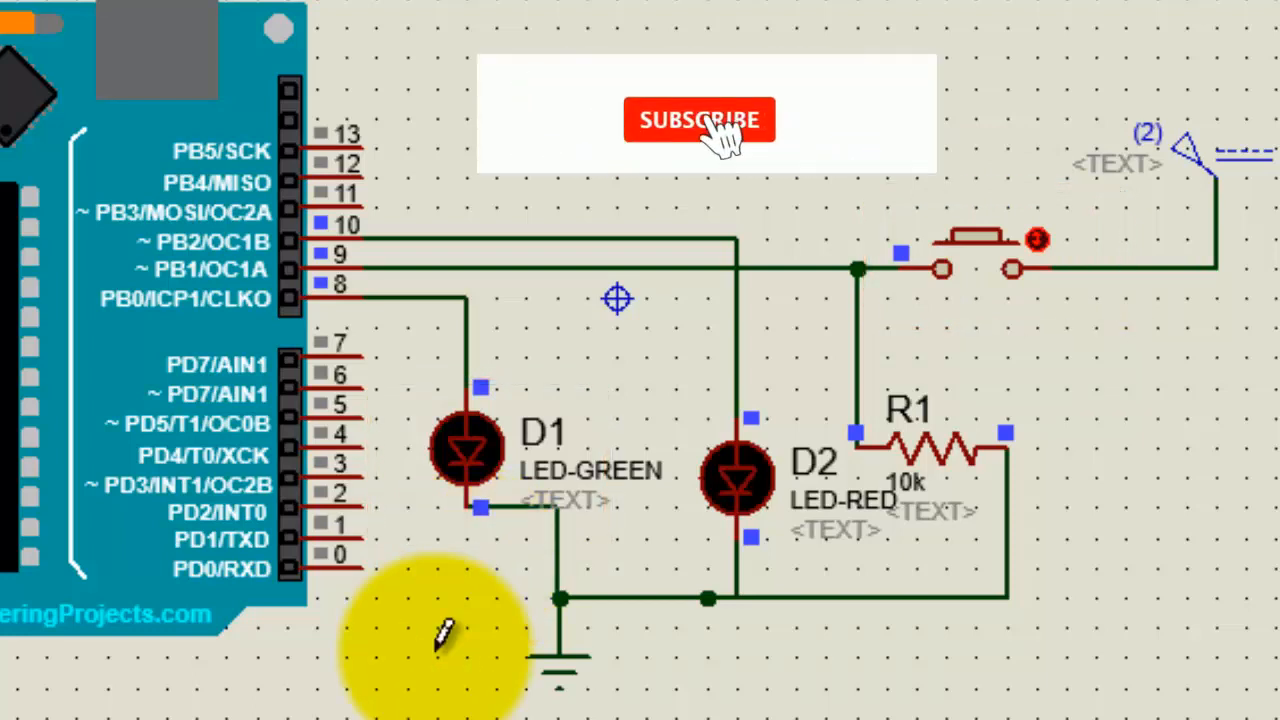
{"action": "left_click", "coordinate": [700, 120]}
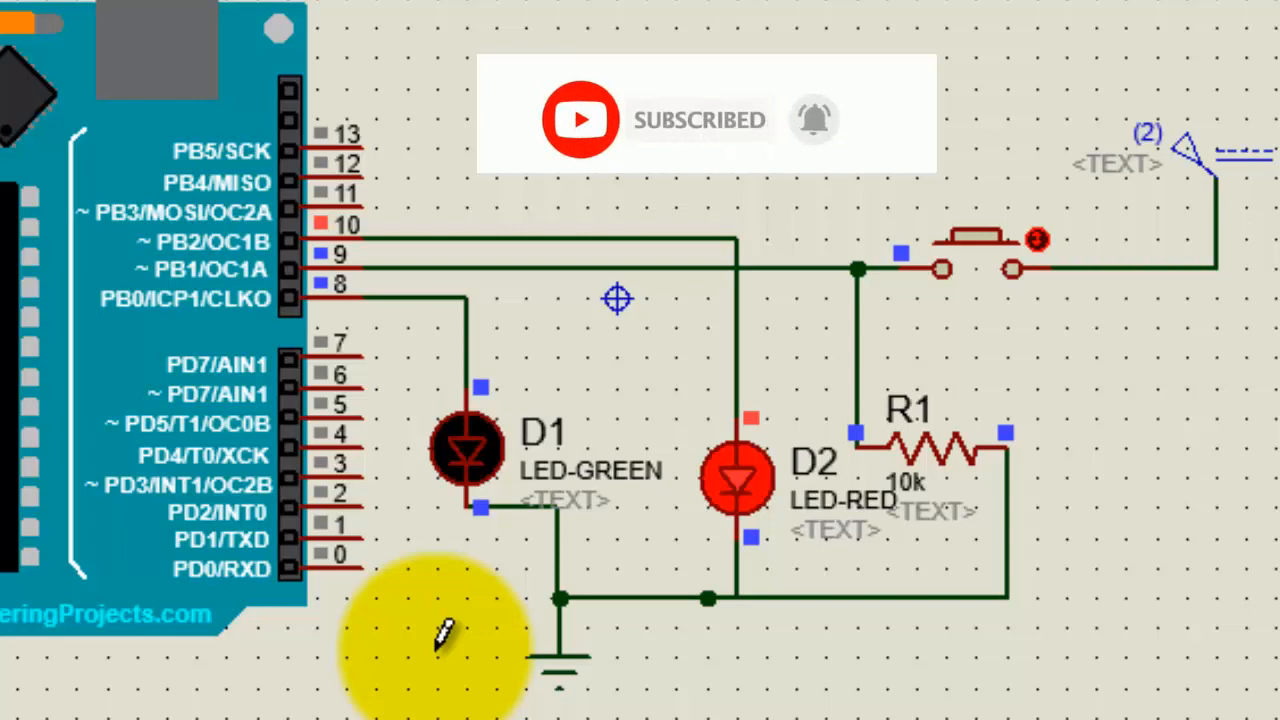